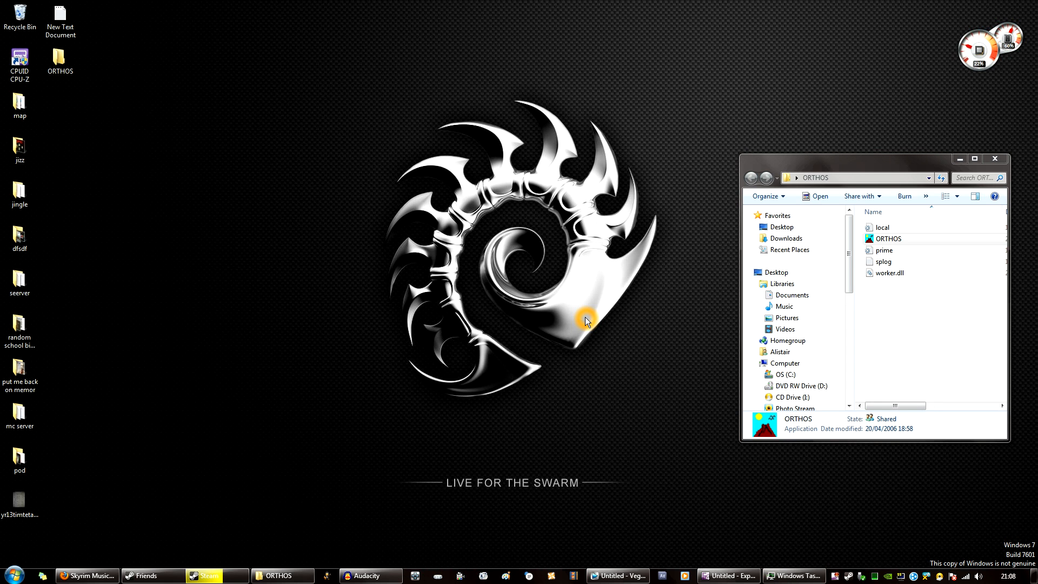
Launch another ORTHOS instance from the folder and locate its ORTHOS.exe process in Task Manager
click(888, 238)
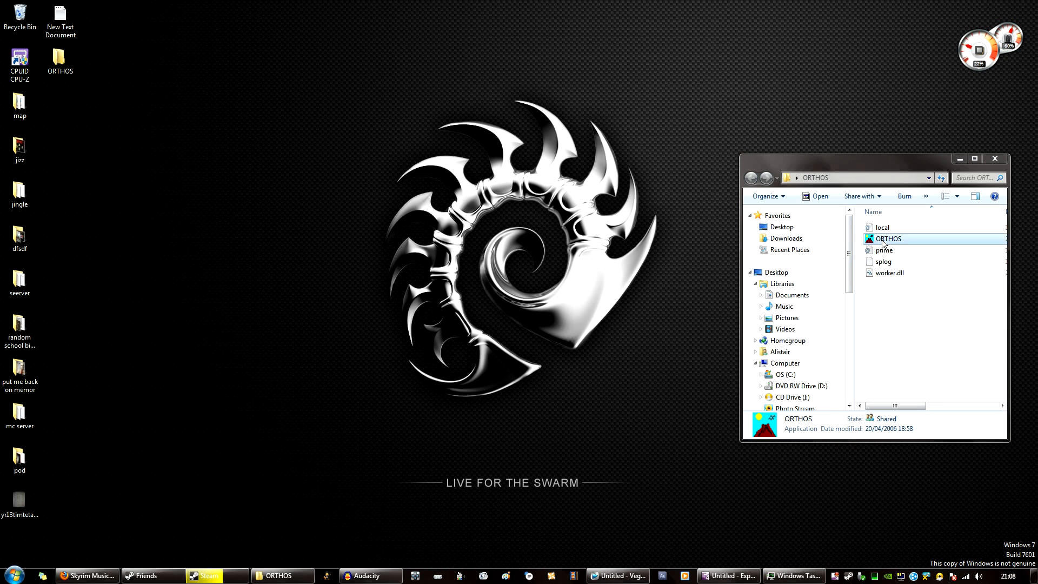
double_click(886, 238)
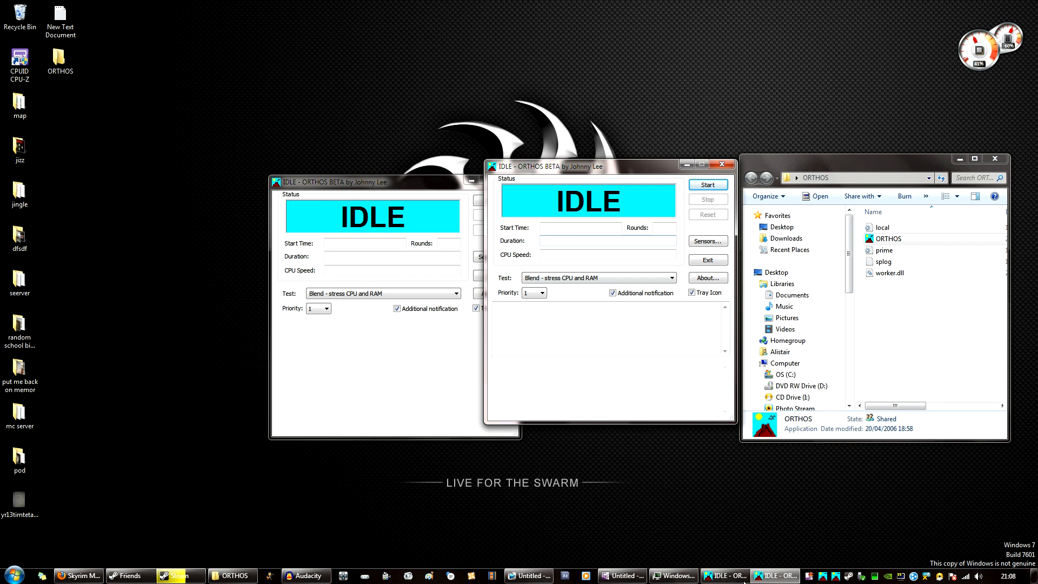
click(673, 575)
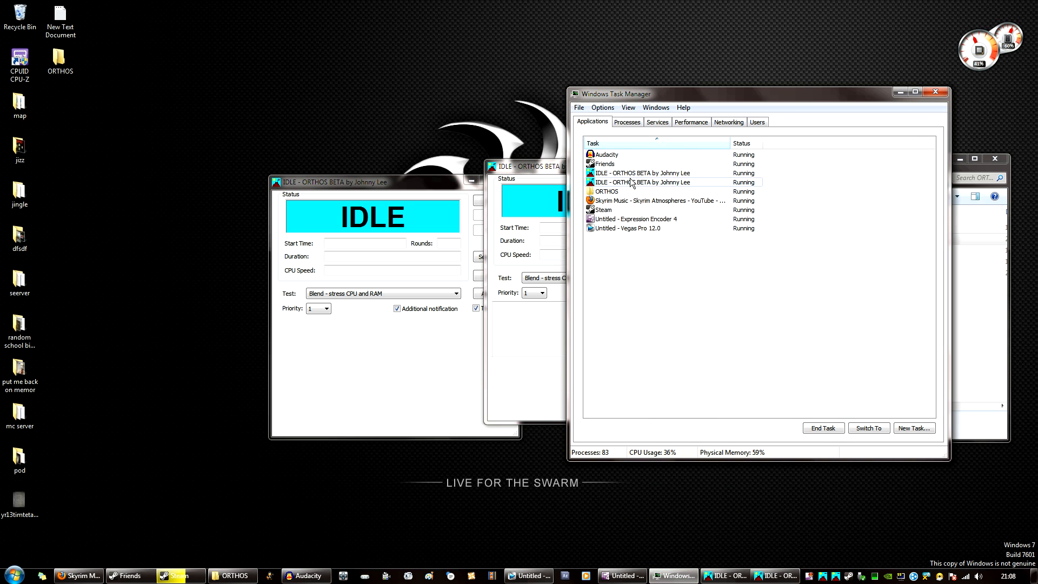
right_click(638, 183)
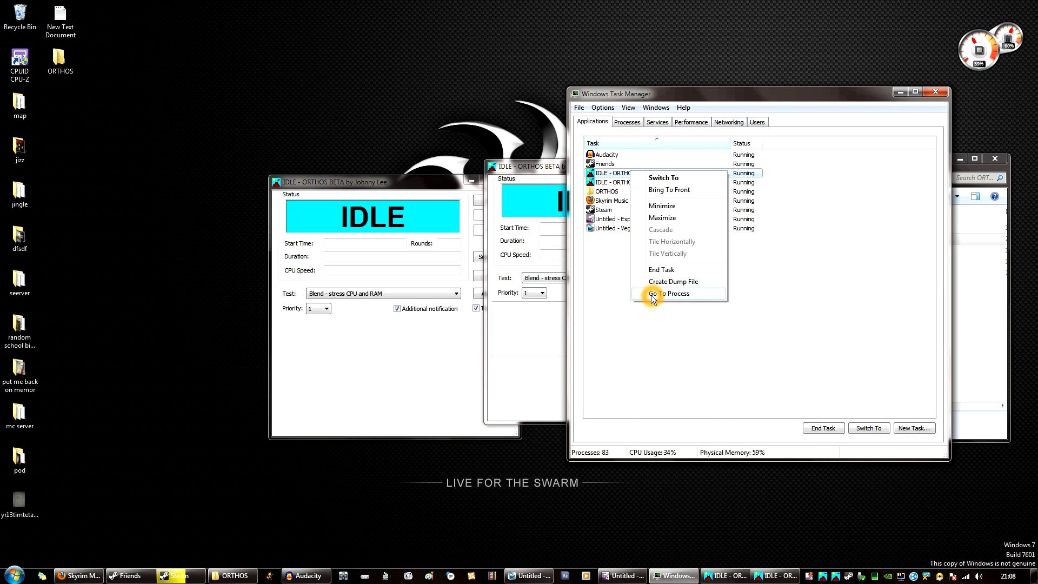
click(669, 293)
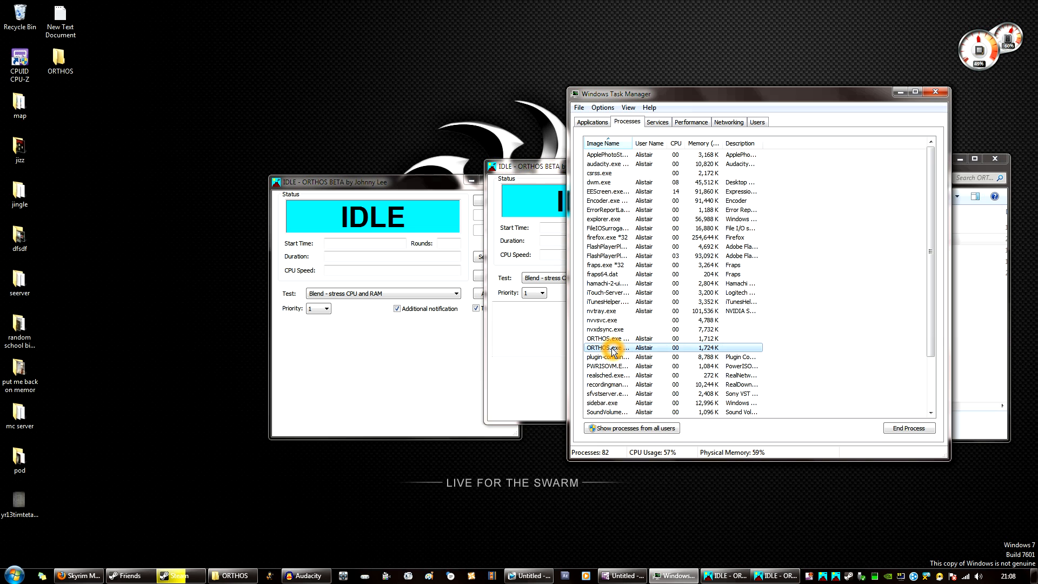
Set the ORTHOS.exe processor affinity to CPU 0 and CPU 1 only
right_click(606, 347)
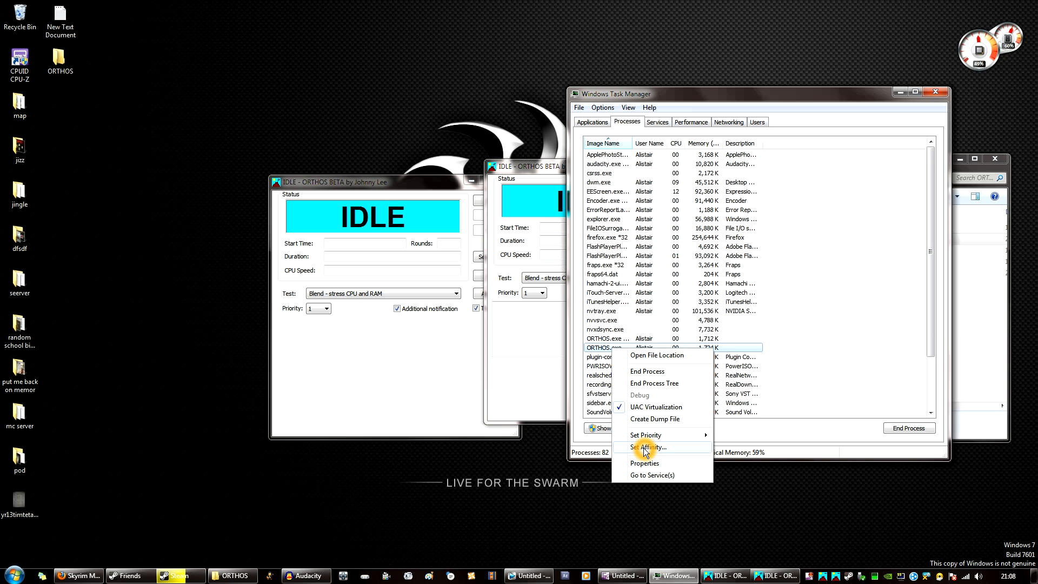
click(647, 446)
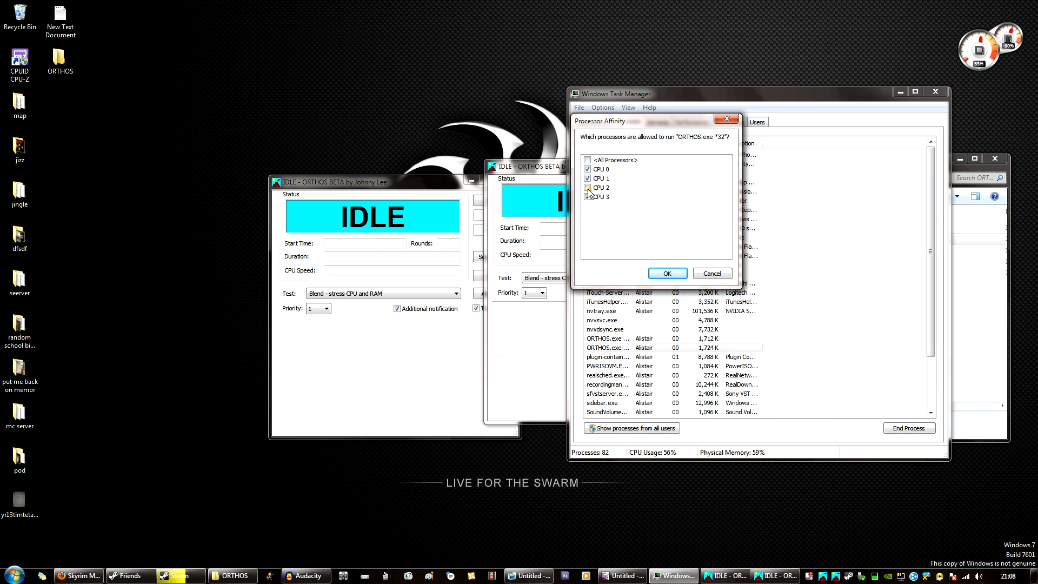
click(588, 187)
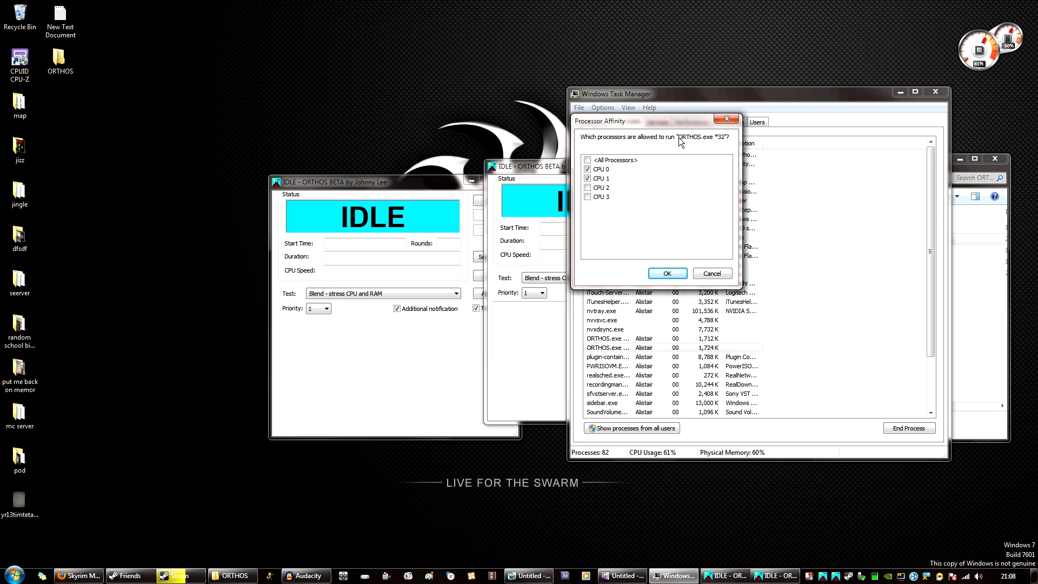
mouse_move(561, 330)
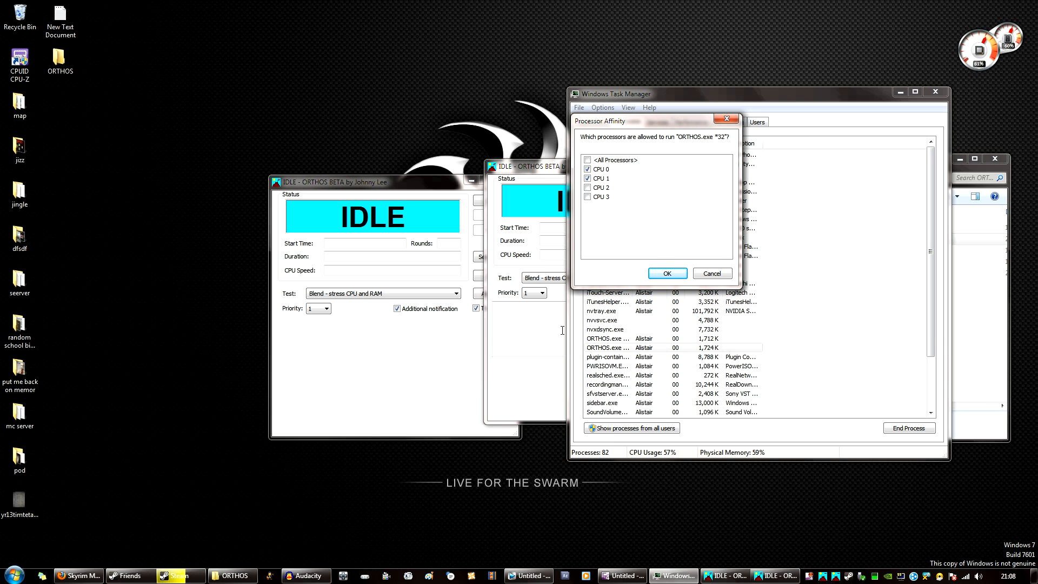
click(600, 178)
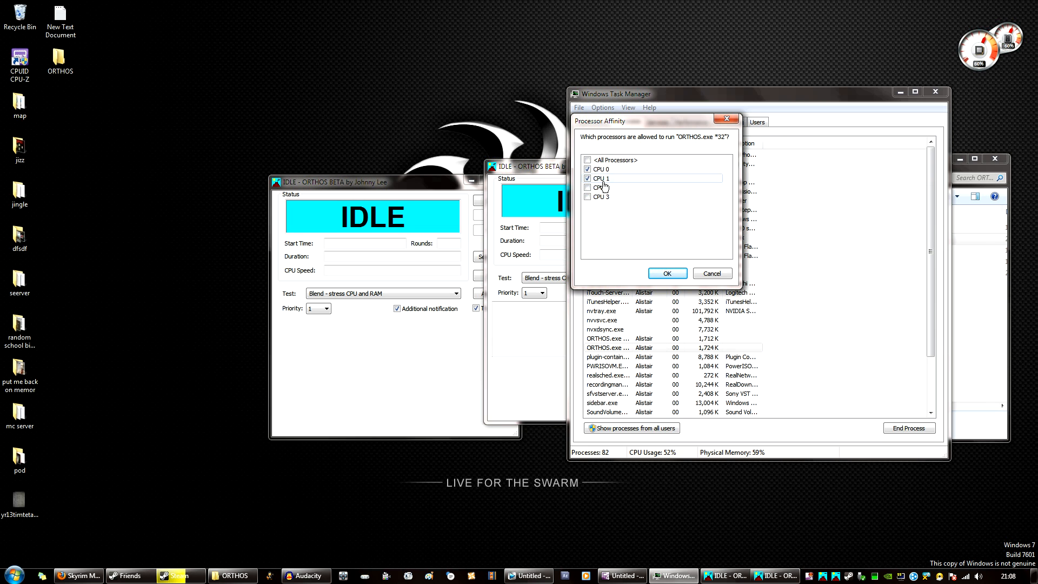
click(665, 272)
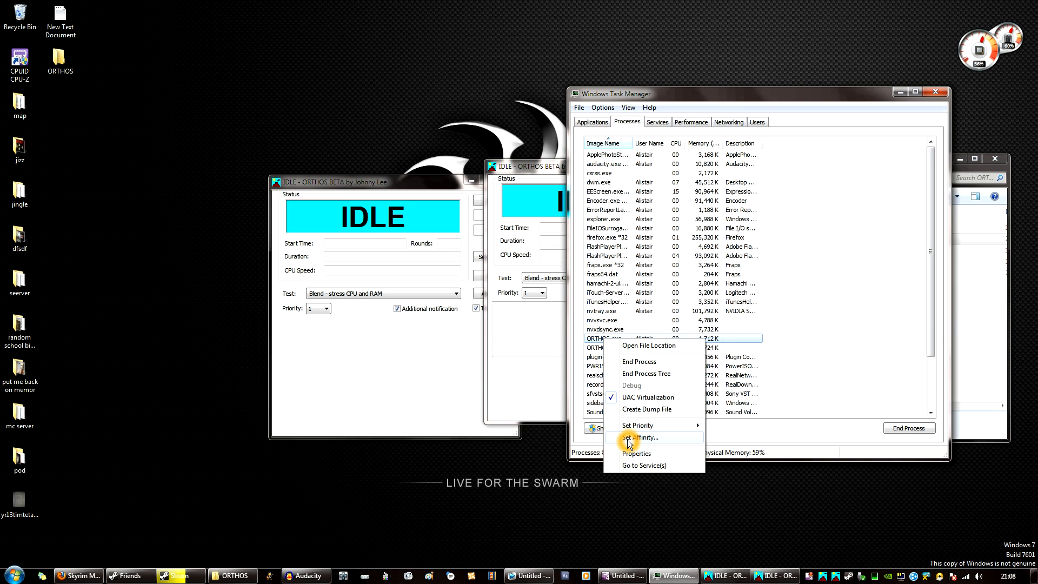
Pin the other ORTHOS.exe to CPU 2 and CPU 3, then view per-core Performance graphs
click(642, 437)
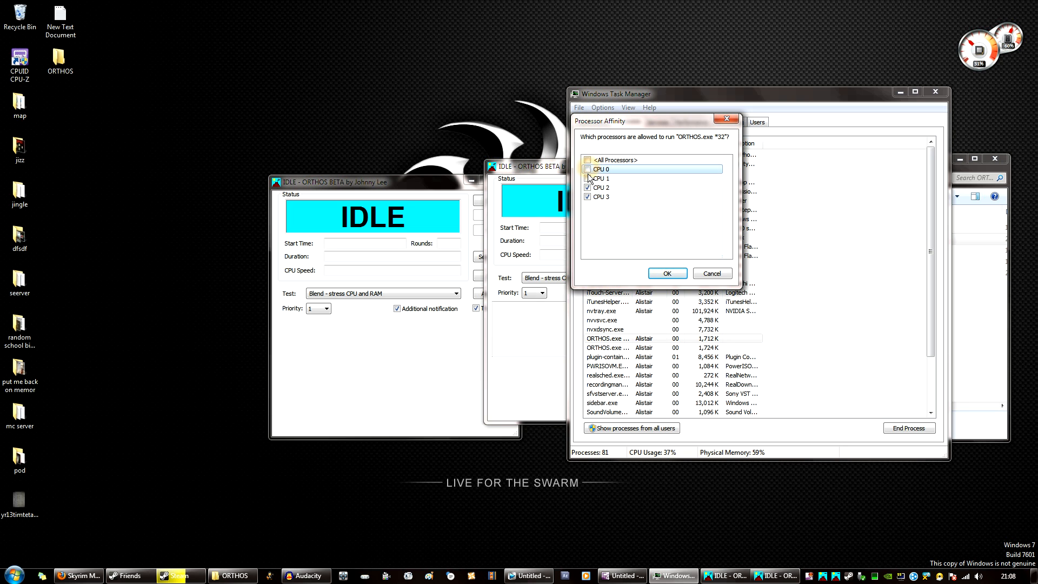
click(666, 273)
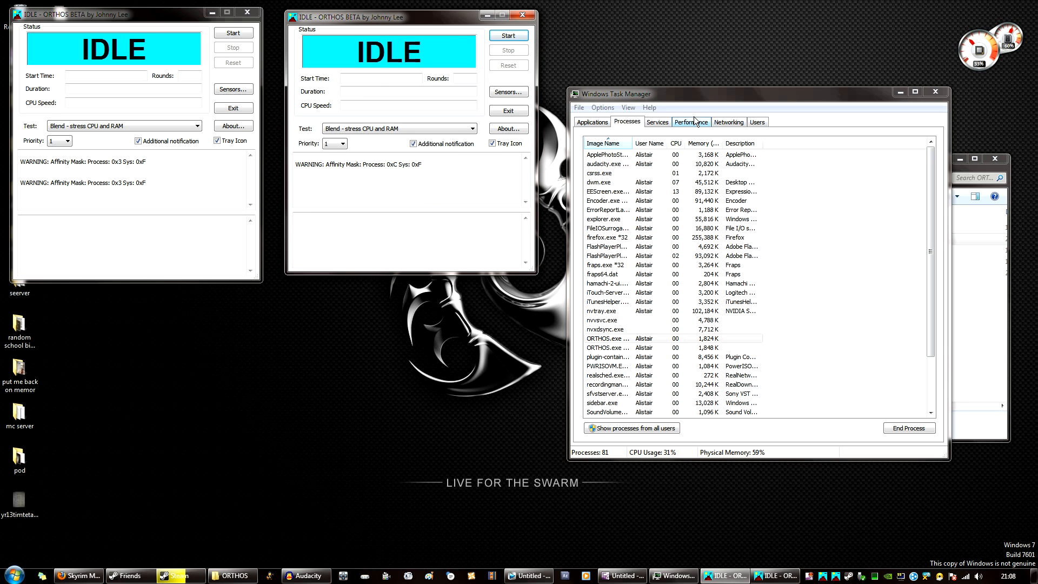
click(690, 121)
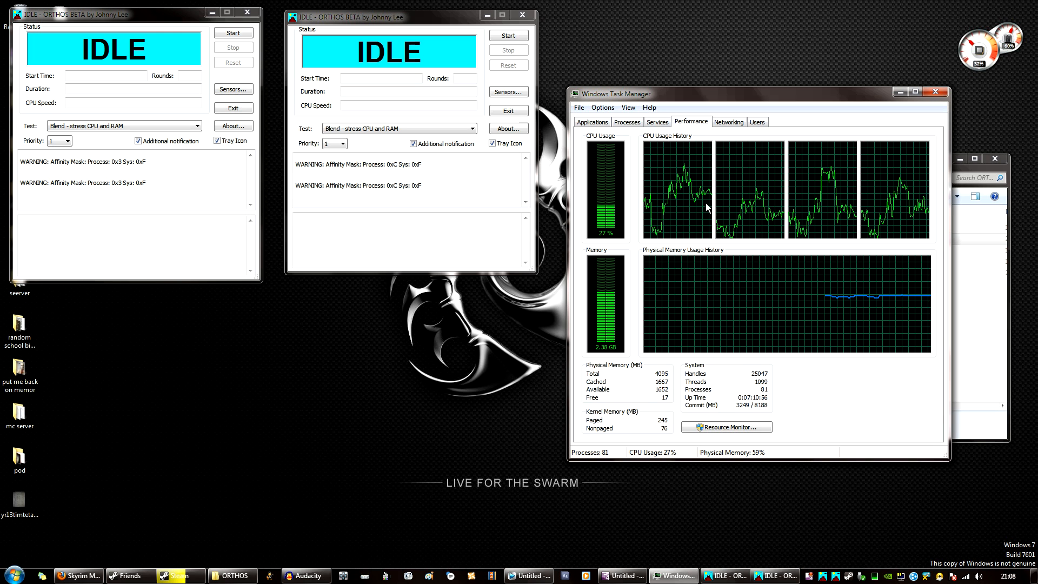